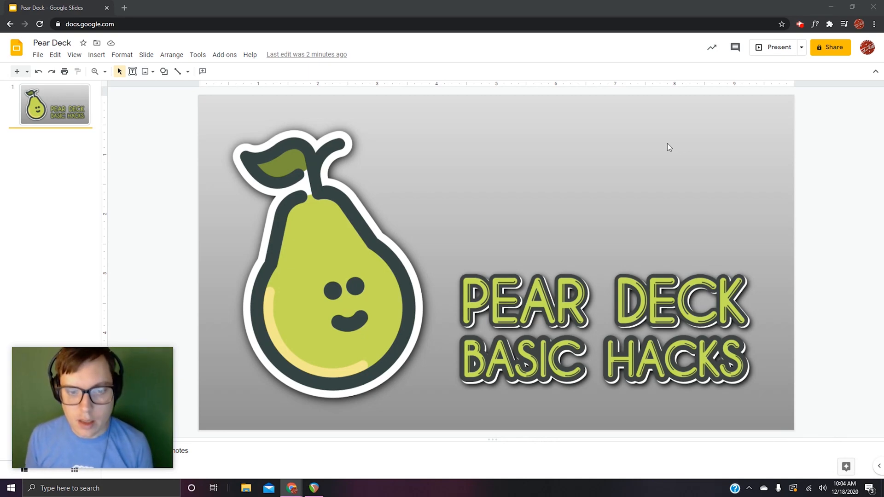
pyautogui.moveTo(693, 72)
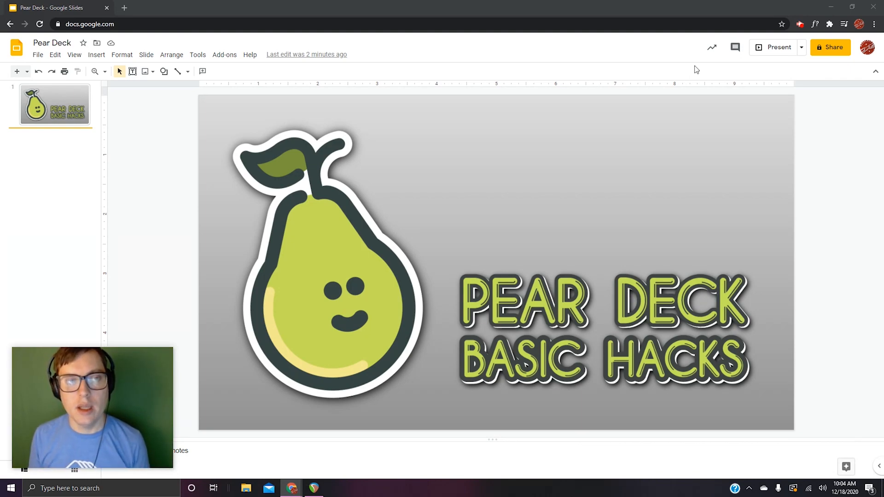
# Step: From the Pear Deck add-on's Beginning of Lesson templates, add the draggable homework check slide
pyautogui.click(224, 54)
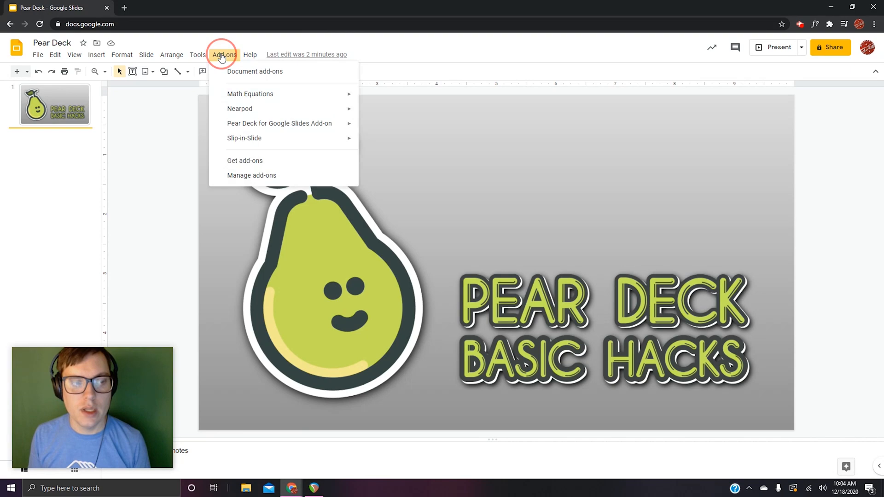
pyautogui.moveTo(279, 123)
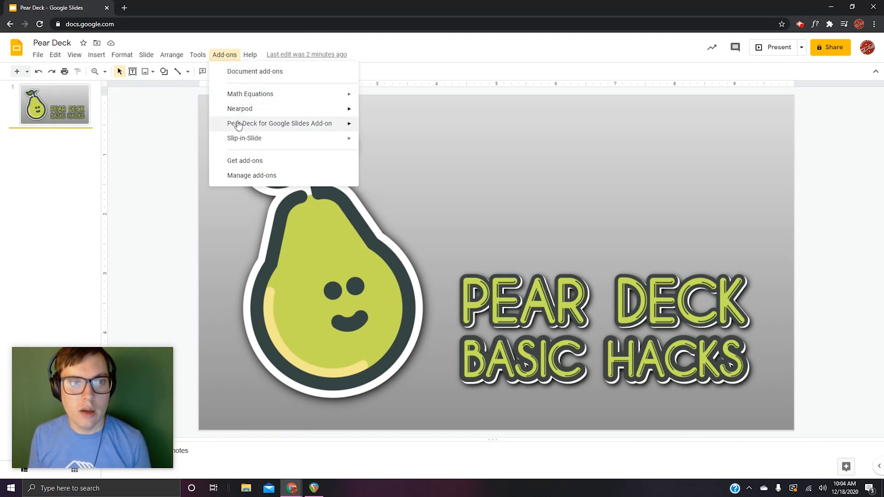
pyautogui.click(279, 122)
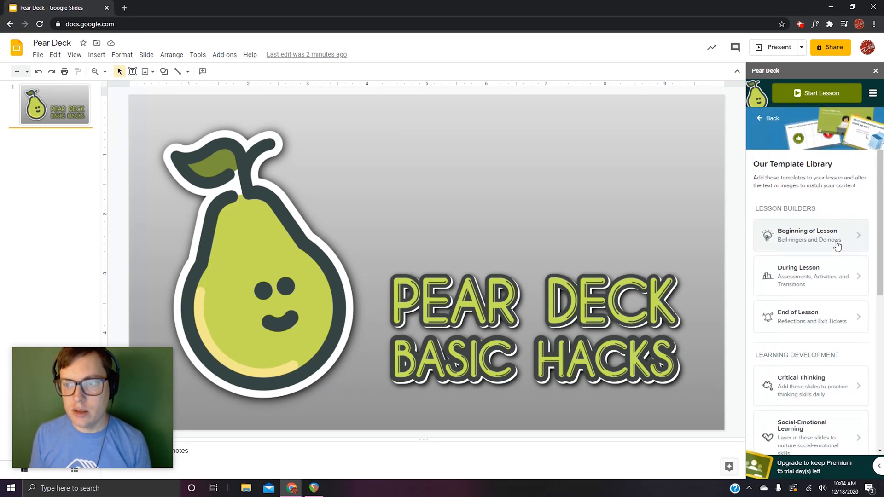
pyautogui.click(811, 235)
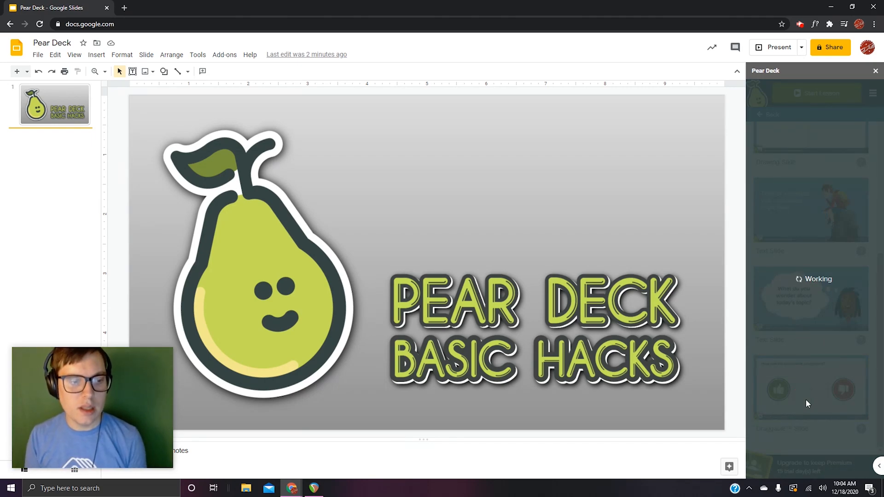
pyautogui.click(811, 388)
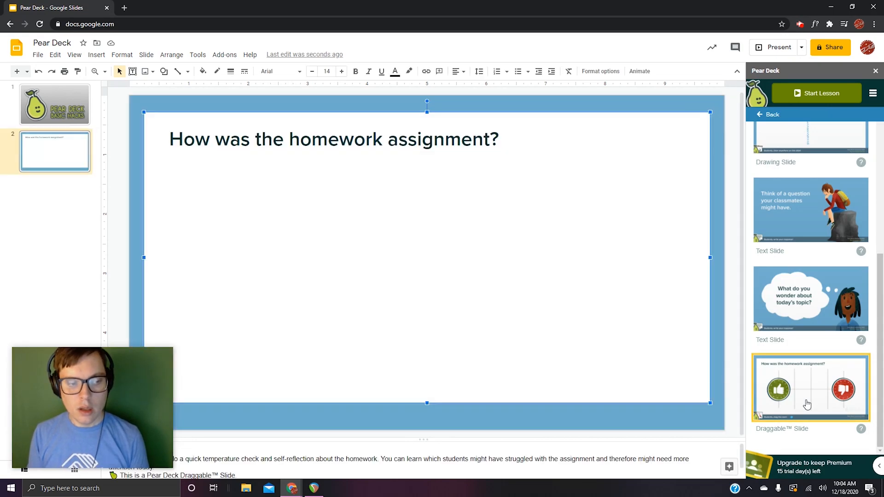
# Step: Let the new draggable homework slide finish loading its thumbs layout
pyautogui.click(810, 388)
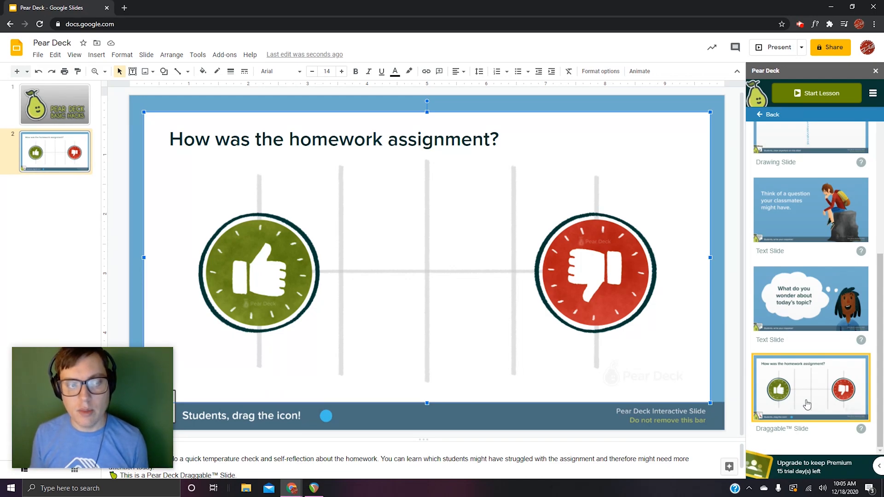
pyautogui.moveTo(593, 15)
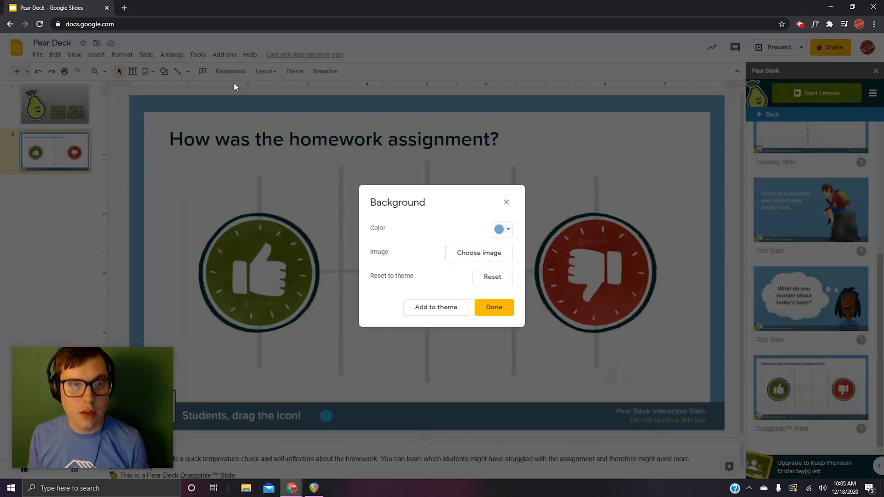
# Step: Apply an orange gradient background and thicken the white panel's black border
pyautogui.click(498, 229)
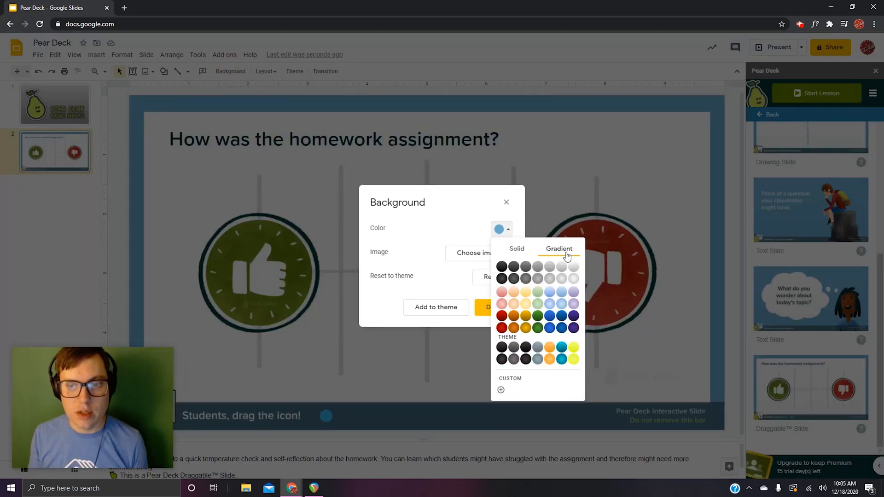
pyautogui.moveTo(537, 316)
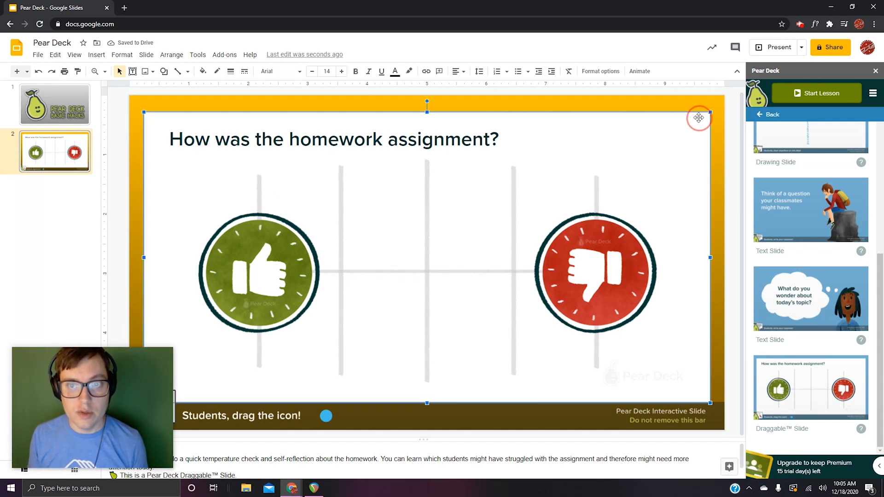
pyautogui.click(230, 72)
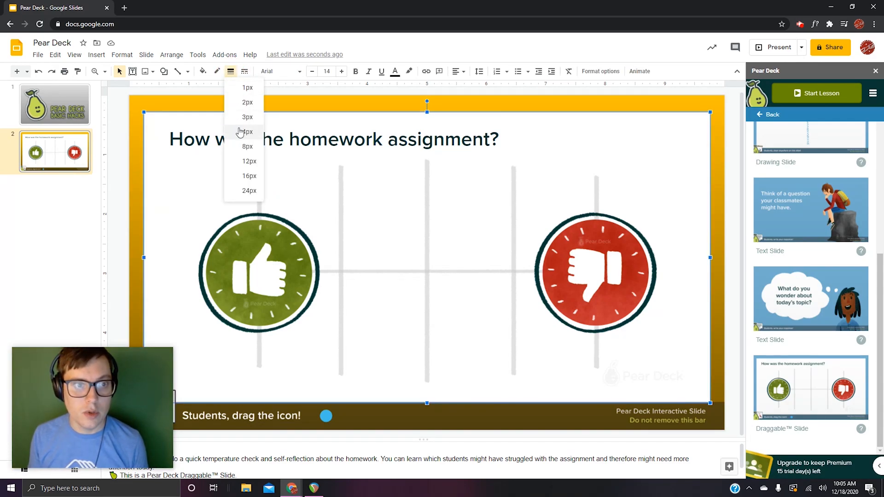
pyautogui.click(246, 102)
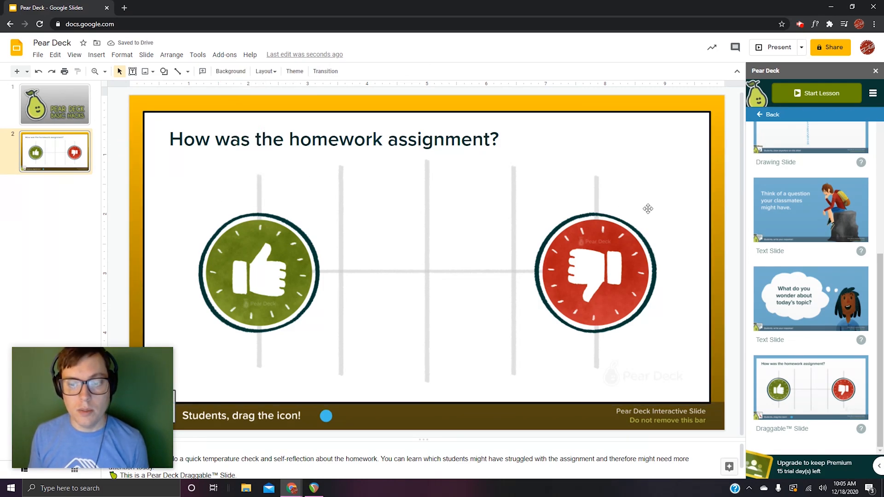
# Step: Replace the question with "Drag to either box depending on which reality you're in..." and delete the thumbs artwork
pyautogui.click(398, 139)
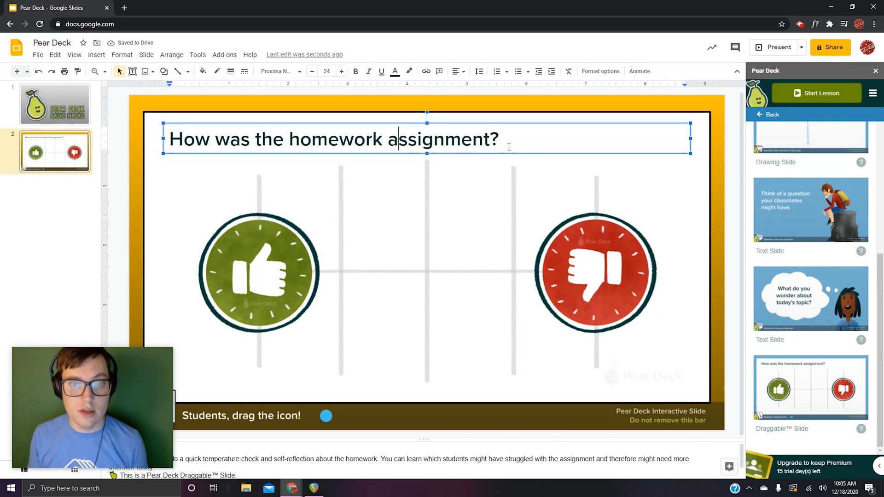
pyautogui.tripleClick(333, 139)
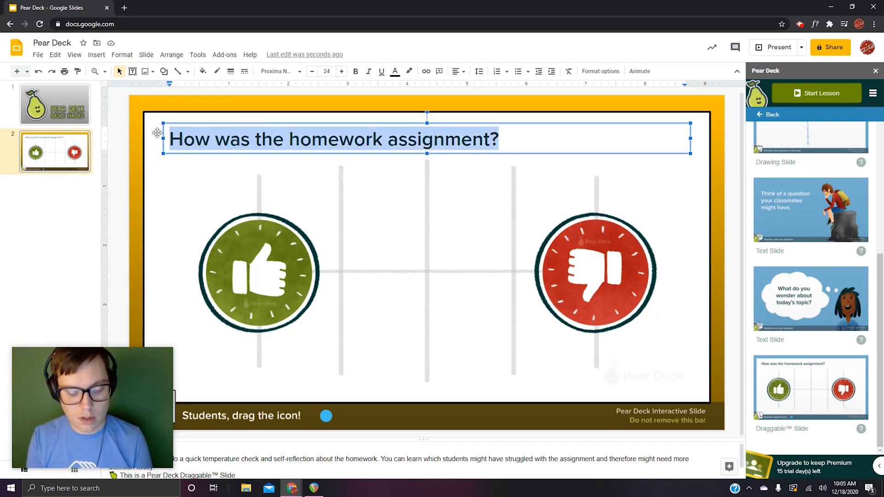
pyautogui.write('Drag to')
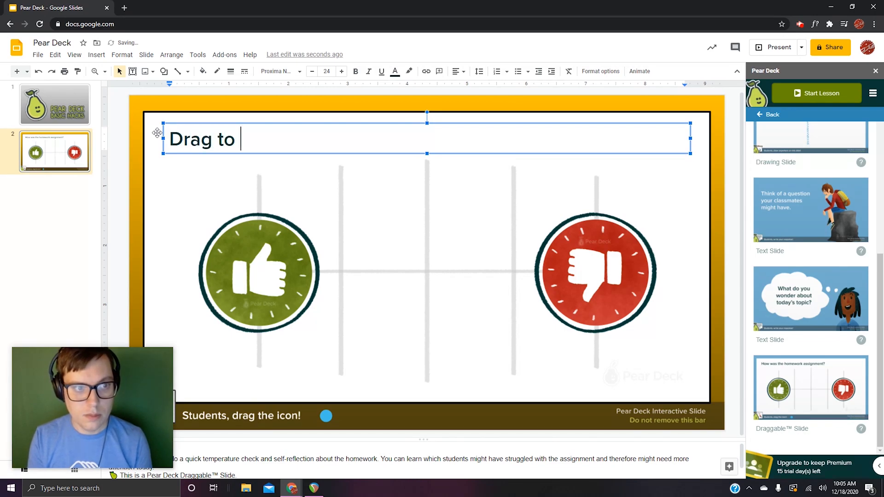
pyautogui.write('either')
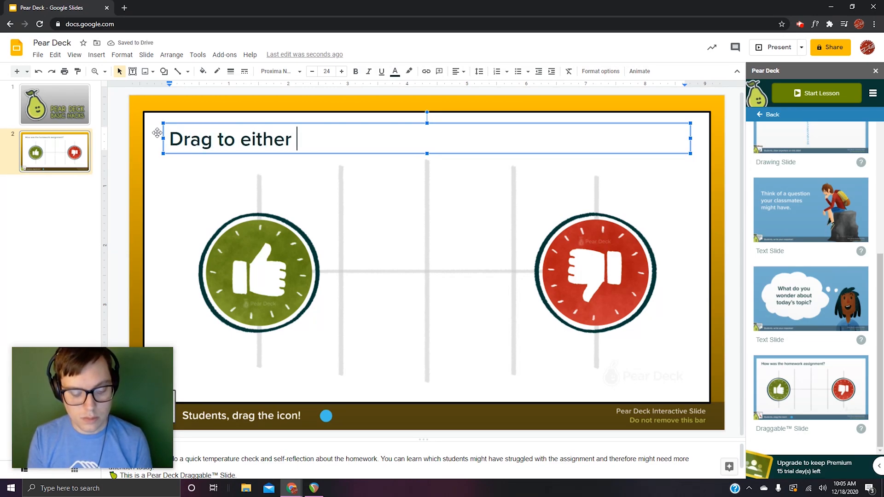
pyautogui.write('box depend')
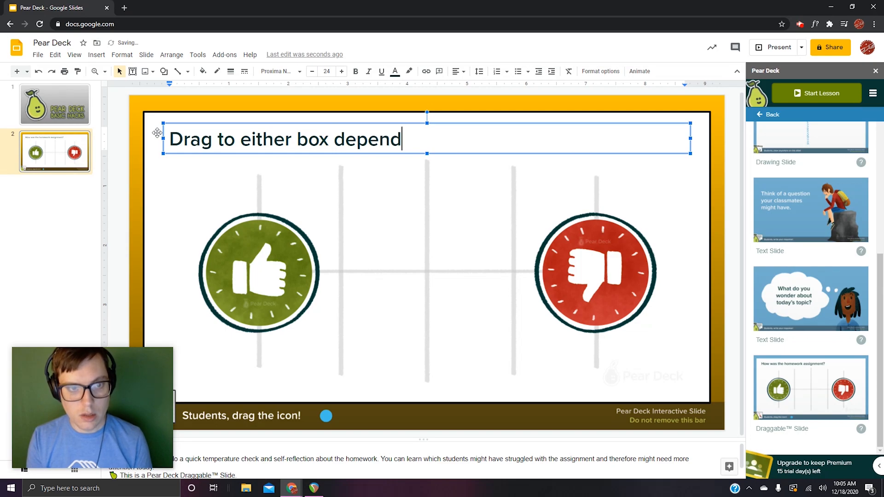
pyautogui.write('ing on')
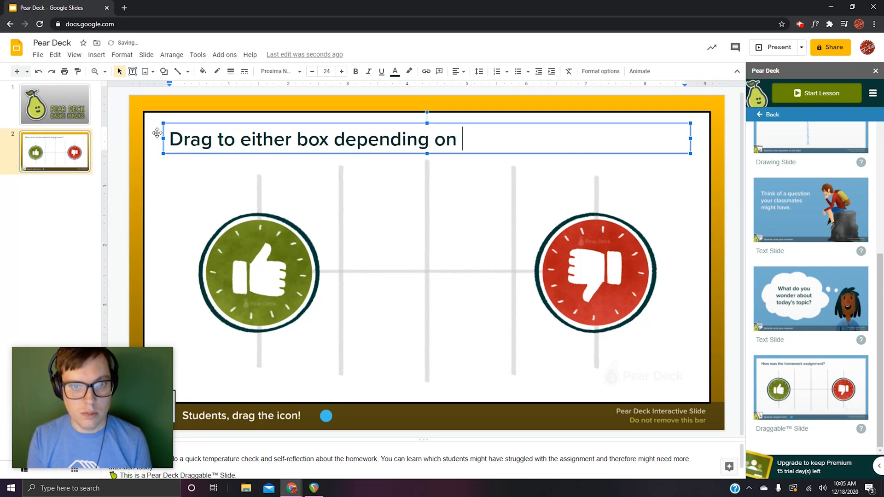
pyautogui.write('which reali')
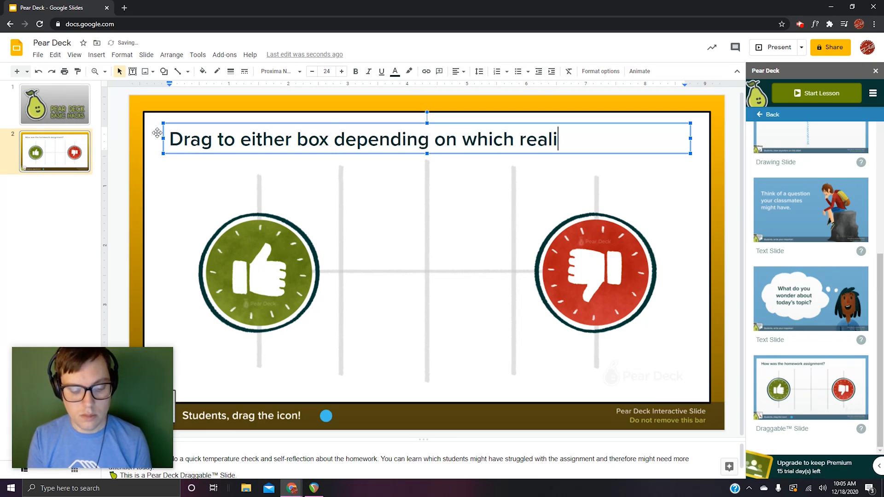
pyautogui.write('ty you')
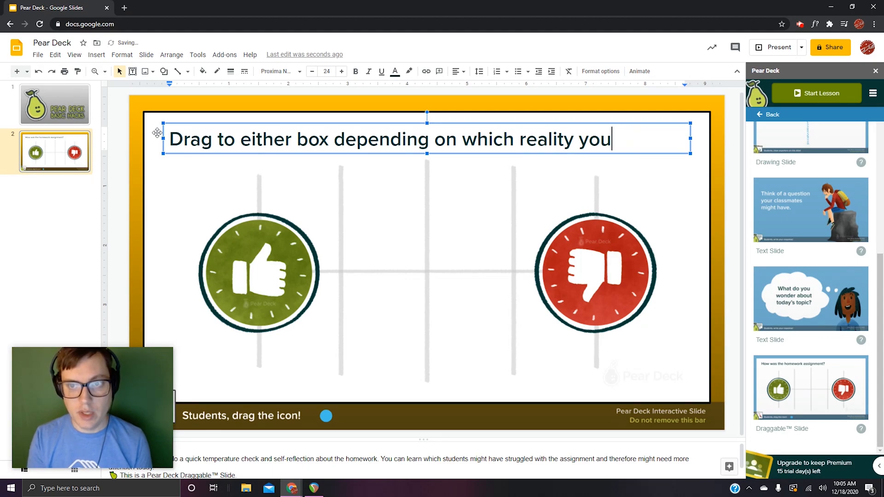
pyautogui.write("'re in...")
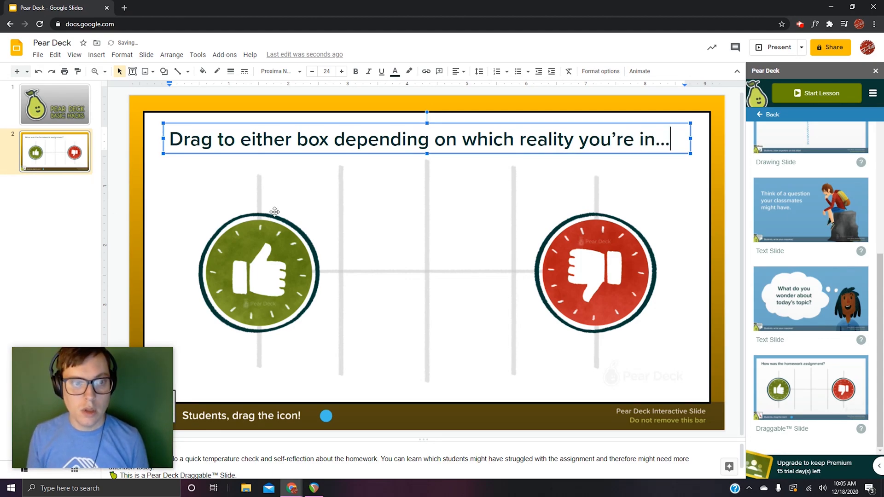
pyautogui.click(260, 274)
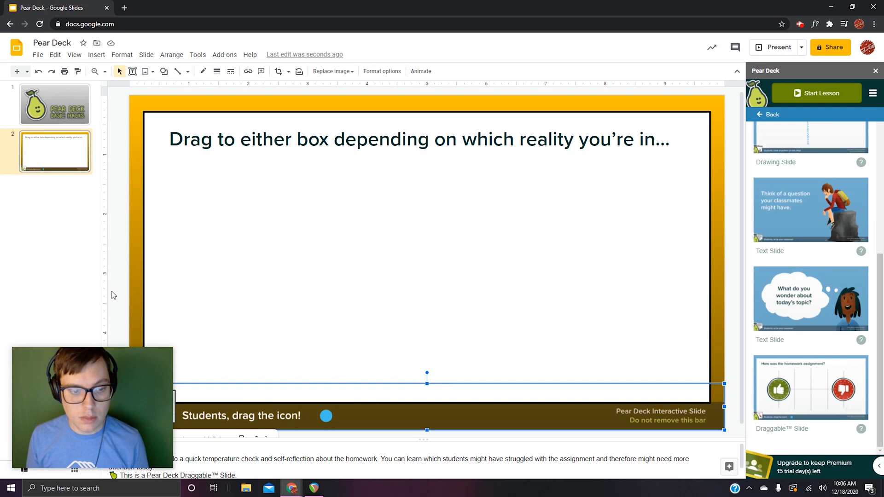
pyautogui.moveTo(124, 234)
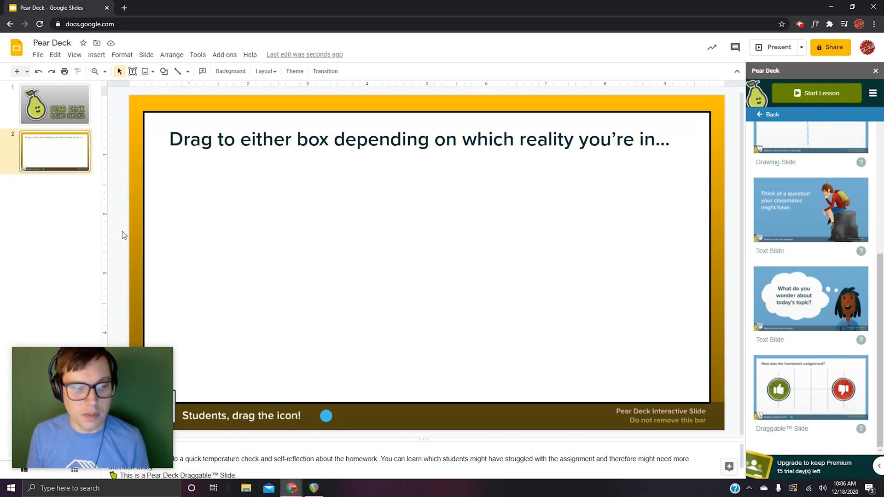
# Step: Draw an orange-gradient, black-outlined square with a white inner square, placed left and right
pyautogui.click(96, 55)
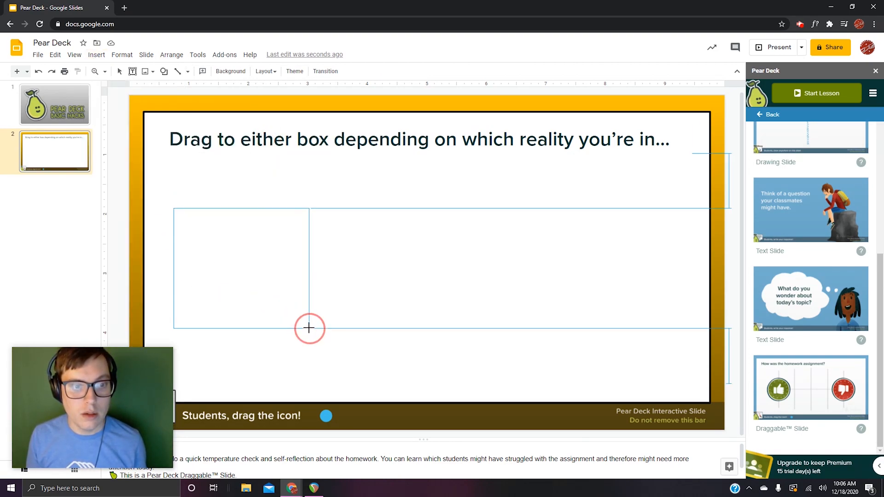
pyautogui.click(241, 268)
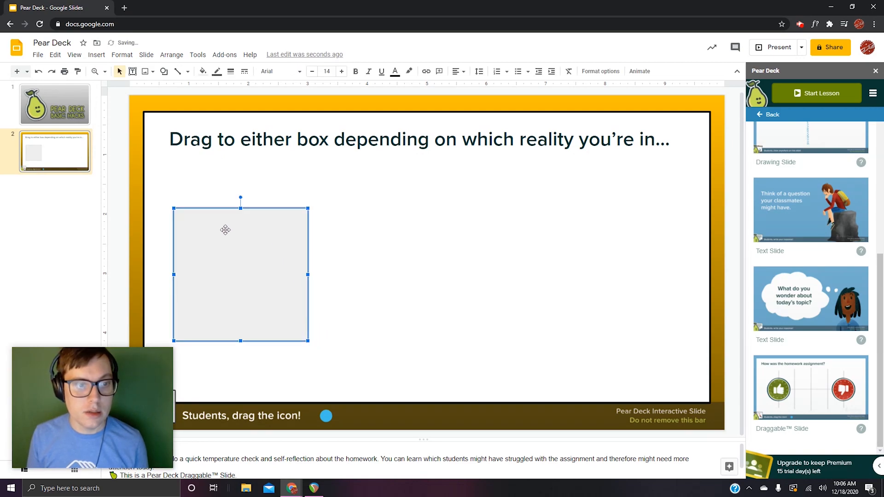
pyautogui.click(203, 71)
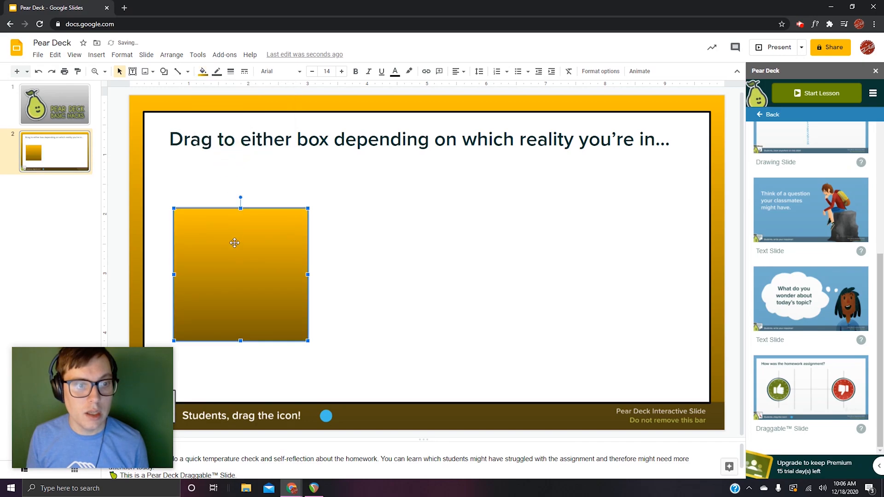
pyautogui.click(217, 71)
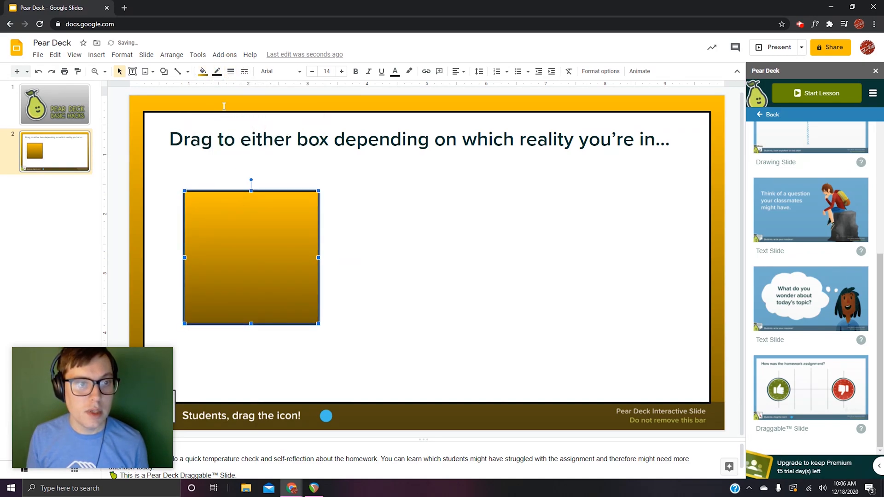
pyautogui.moveTo(250, 257); pyautogui.dragTo(261, 267)
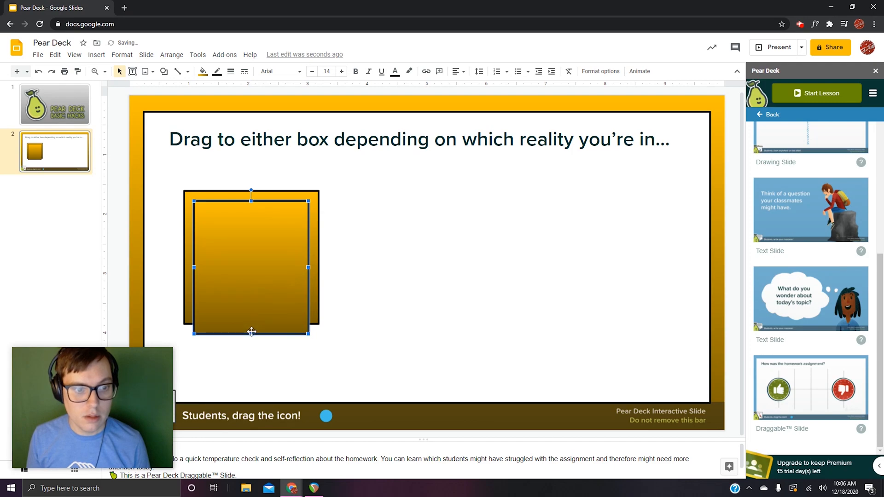
pyautogui.moveTo(251, 262); pyautogui.dragTo(597, 262)
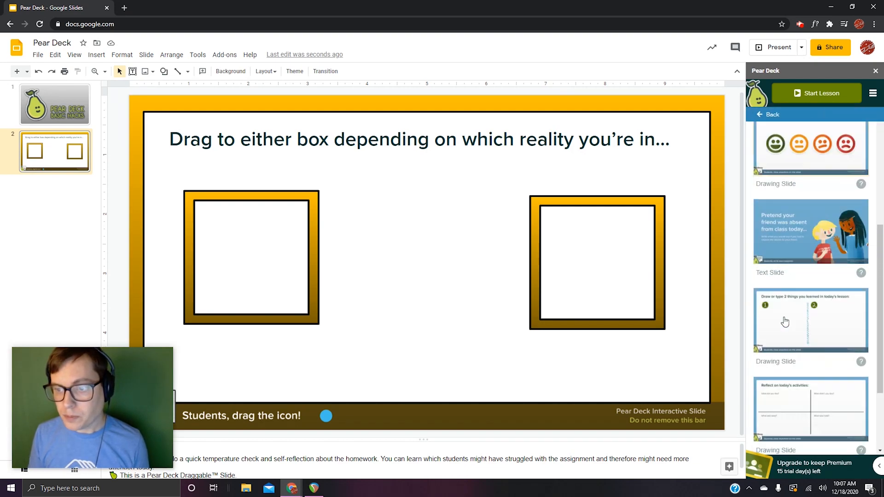
# Step: Insert the reflection drawing slide template and confirm its gradient background
pyautogui.scroll(-3)
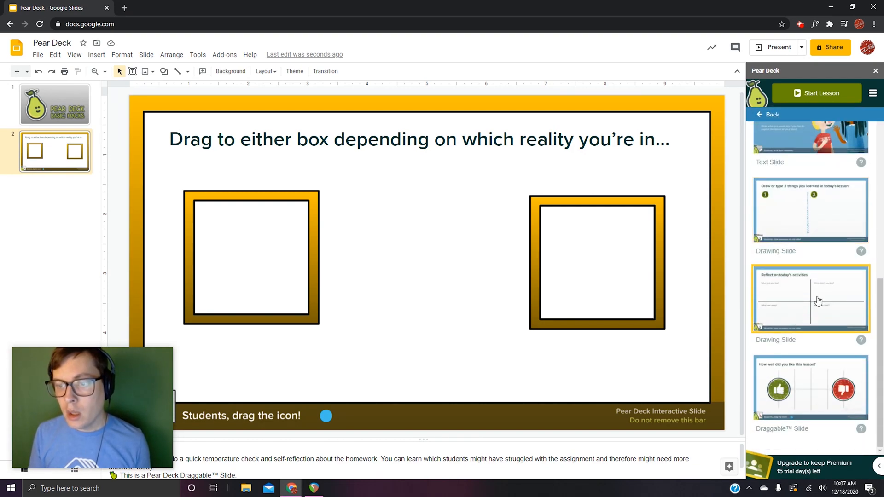
pyautogui.click(810, 299)
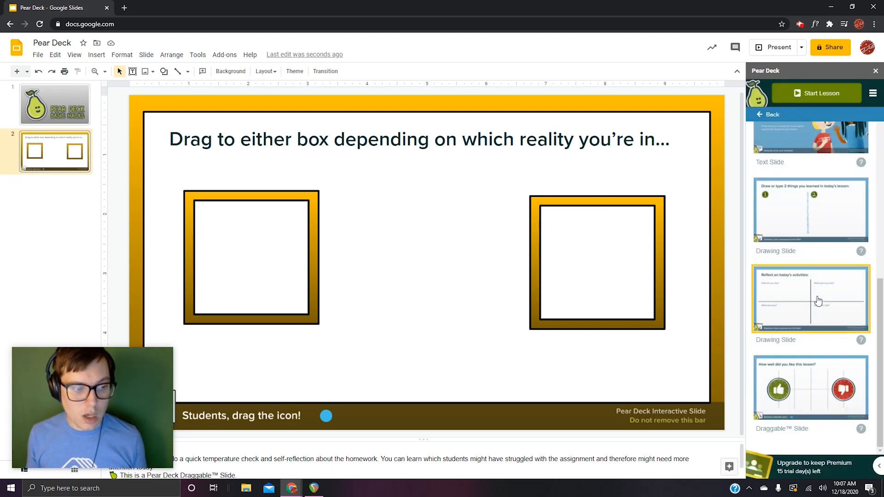
pyautogui.click(811, 299)
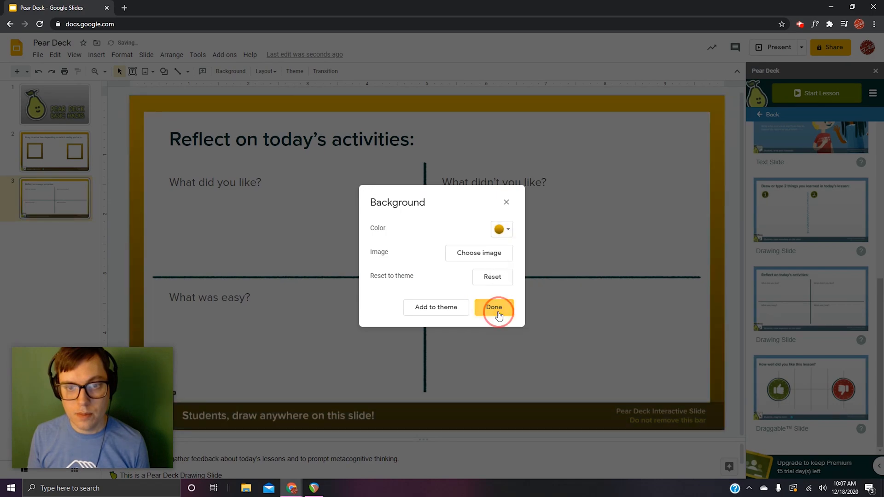
pyautogui.click(494, 308)
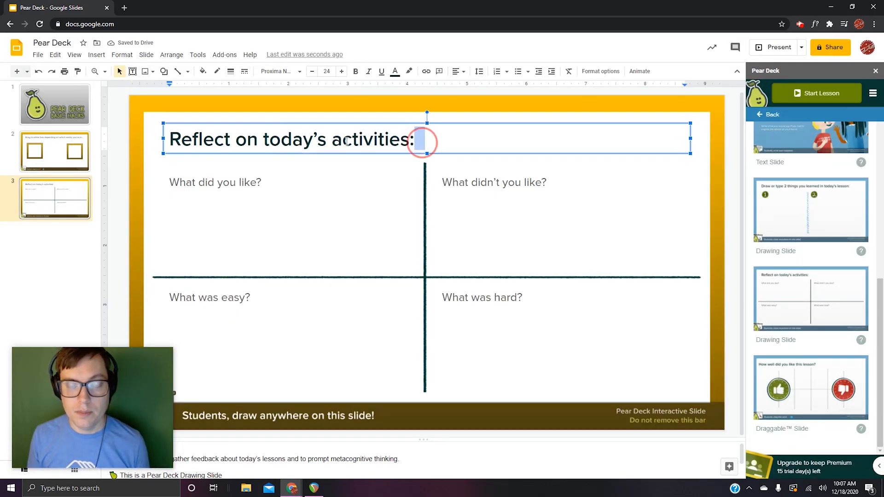
# Step: Retitle slide 3 "Draw your favorite meal and type what it is, too."
pyautogui.tripleClick(287, 139)
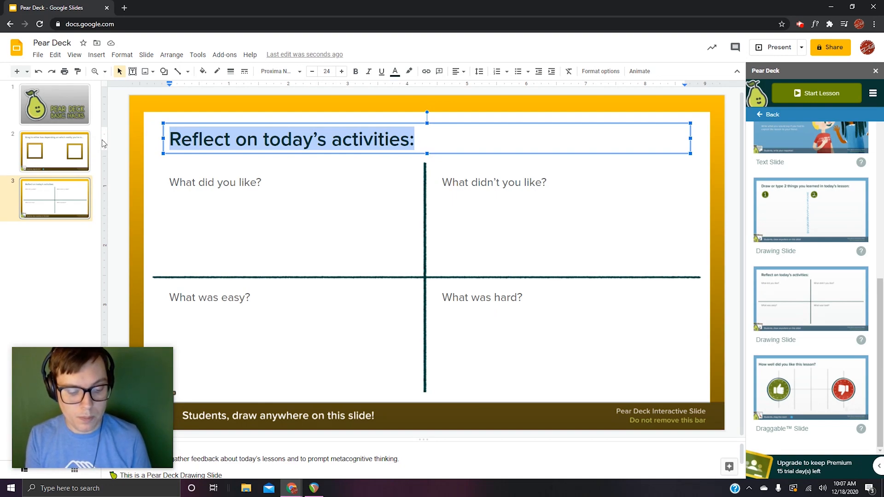
pyautogui.write('Draw your')
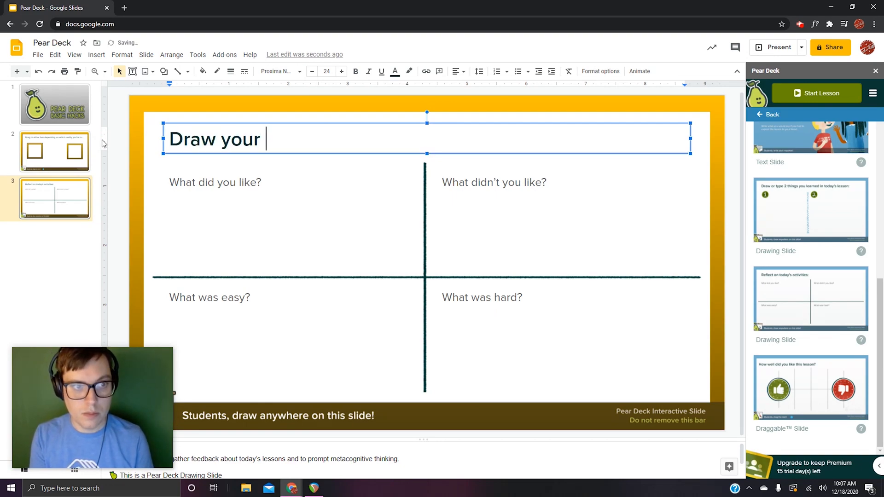
pyautogui.write('fav')
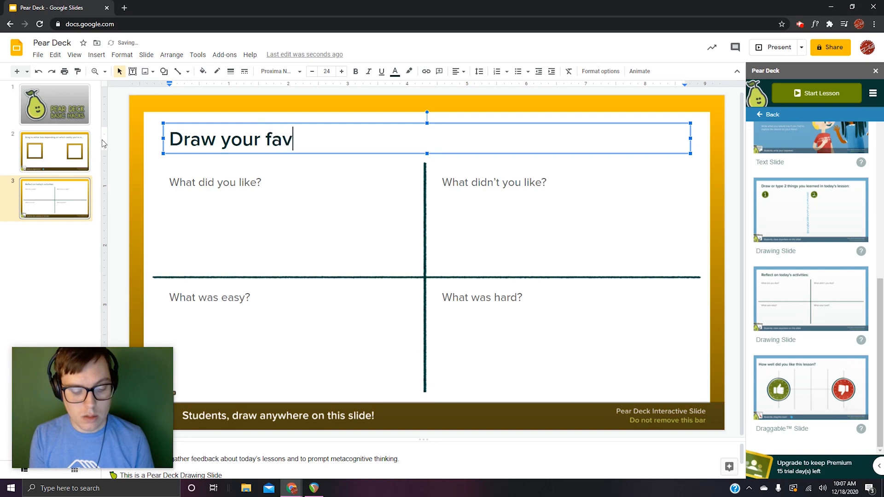
pyautogui.write('orite meal and')
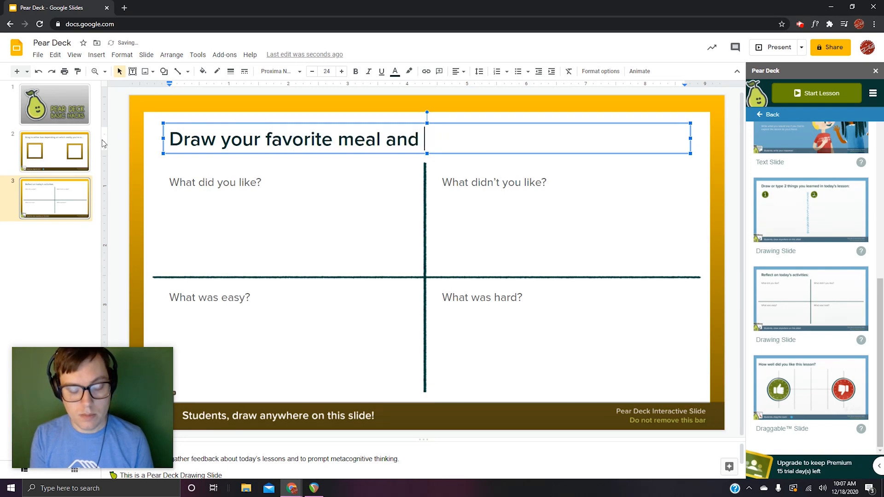
pyautogui.write('type wha')
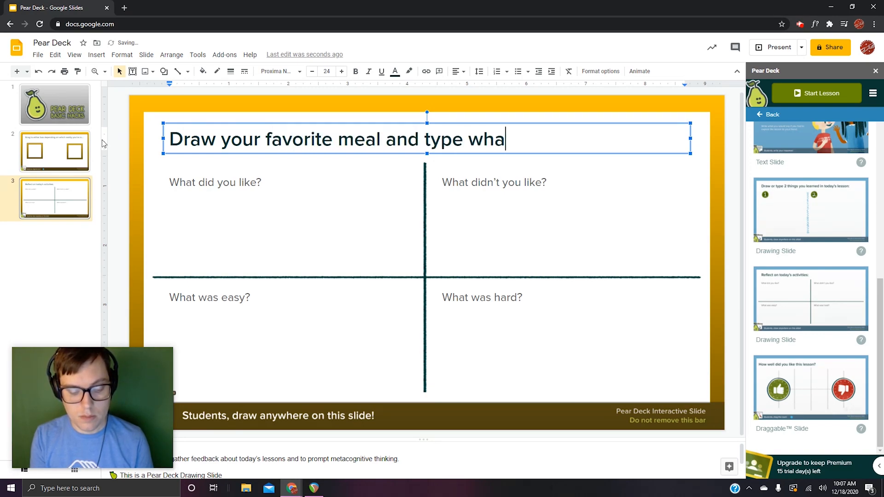
pyautogui.write('t it is, to')
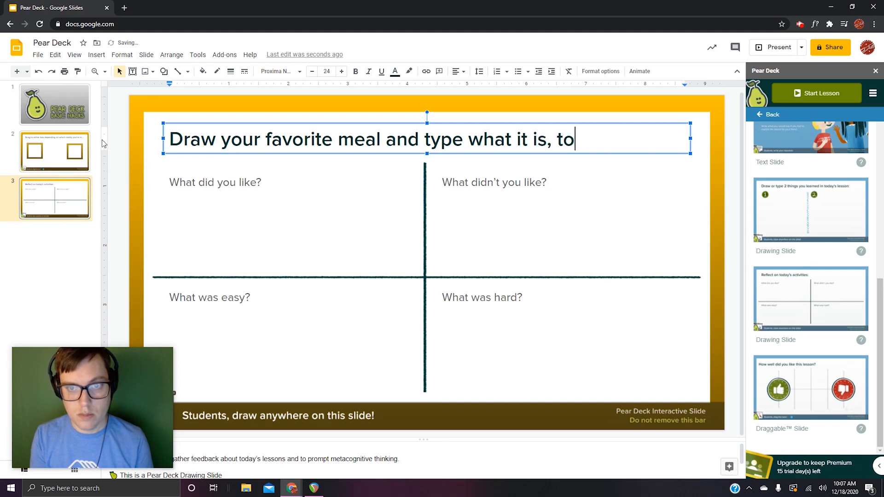
pyautogui.write('o.')
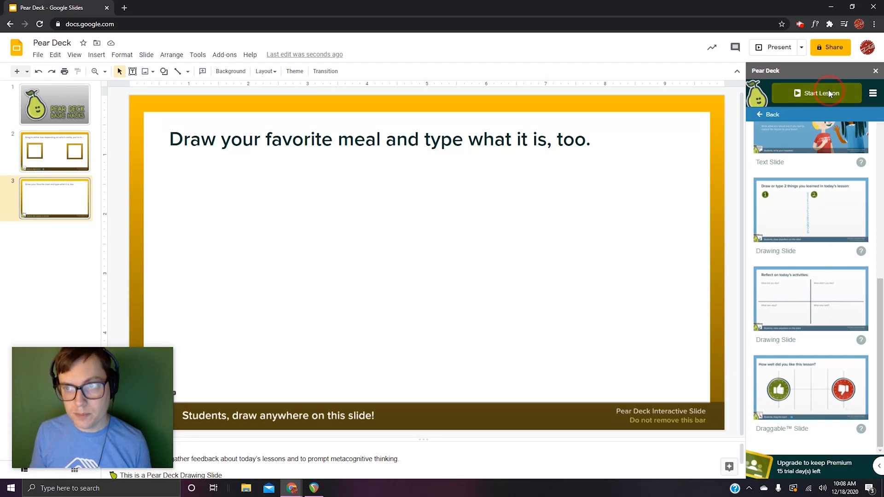
pyautogui.click(815, 93)
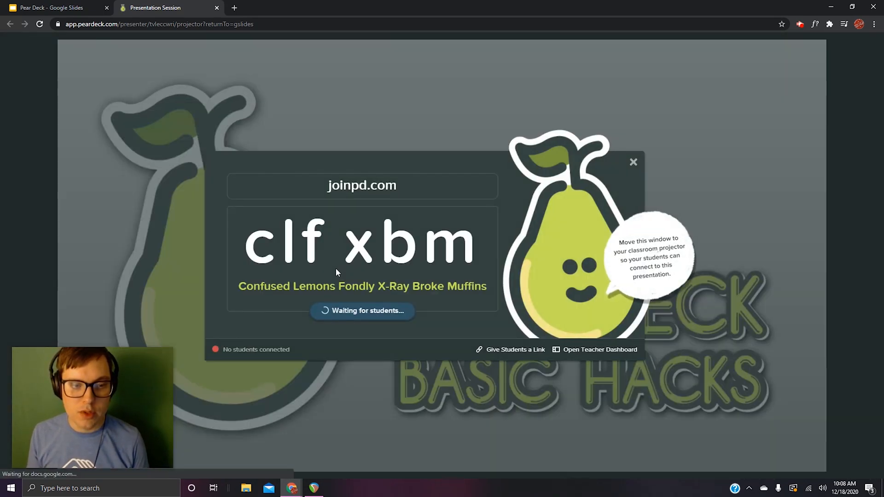
pyautogui.moveTo(446, 303)
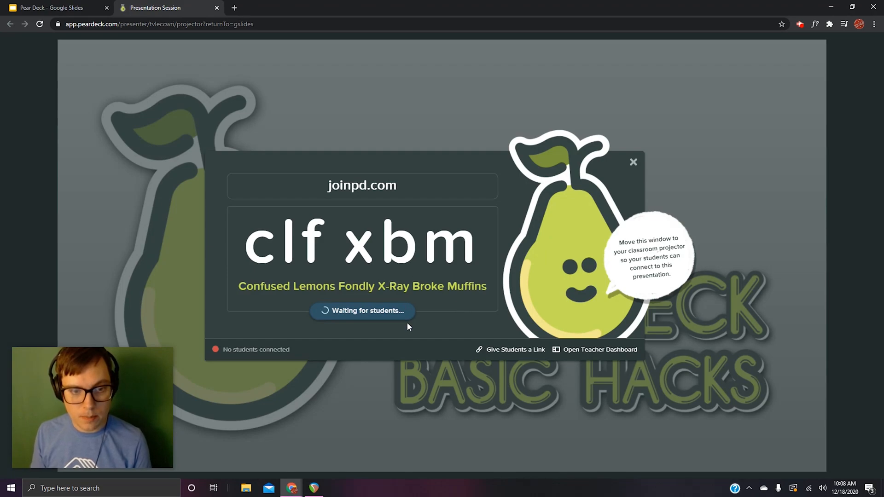
pyautogui.doubleClick(362, 186)
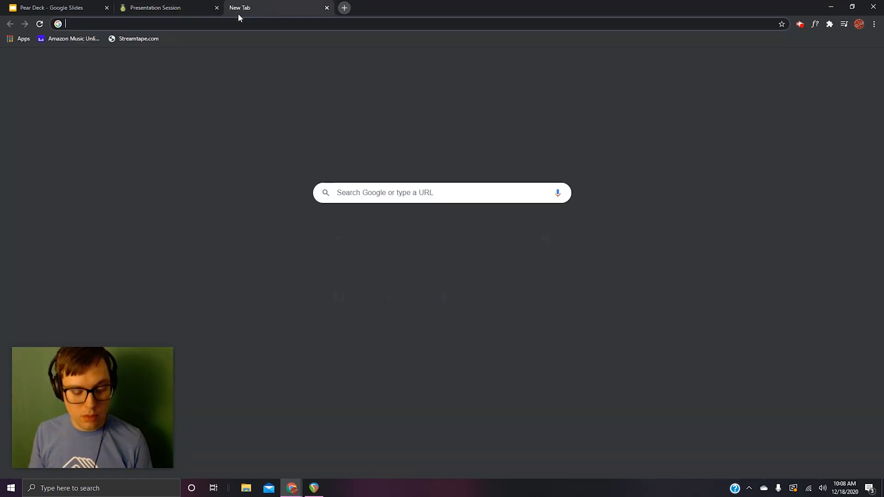
# Step: Go to joinpd.com as a student to join with the code clf xbm
pyautogui.write('joinpd.com')
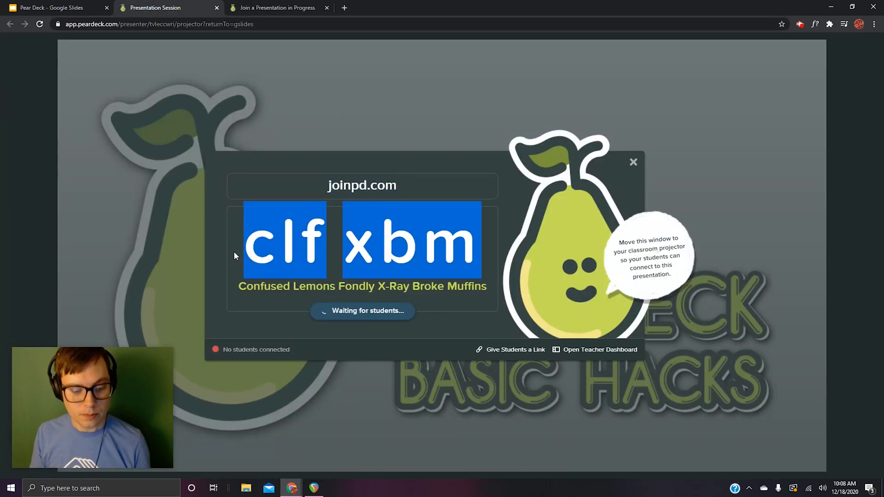
pyautogui.click(276, 8)
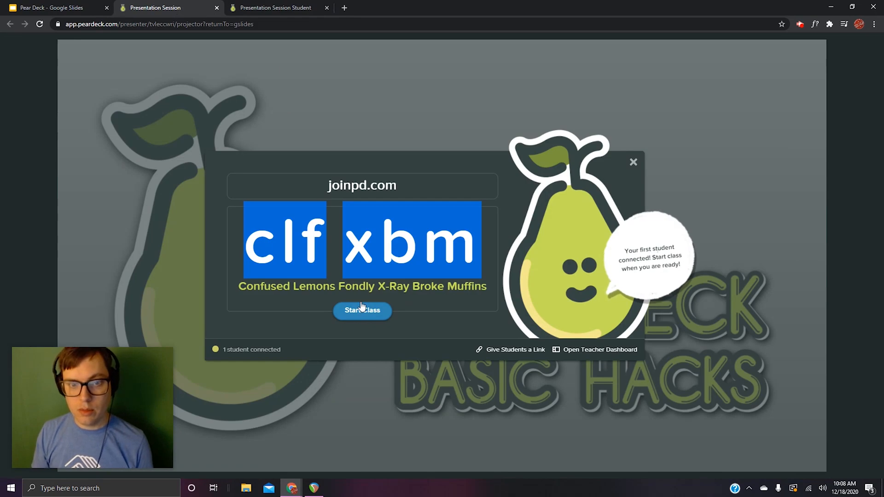
# Step: Start the class, drag the student's blue dot into the right box, and return to the teacher view
pyautogui.click(362, 311)
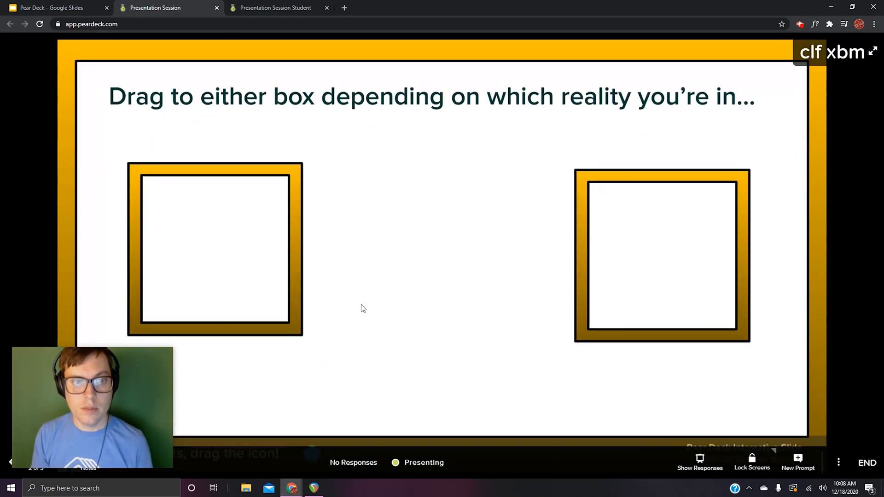
pyautogui.moveTo(285, 11)
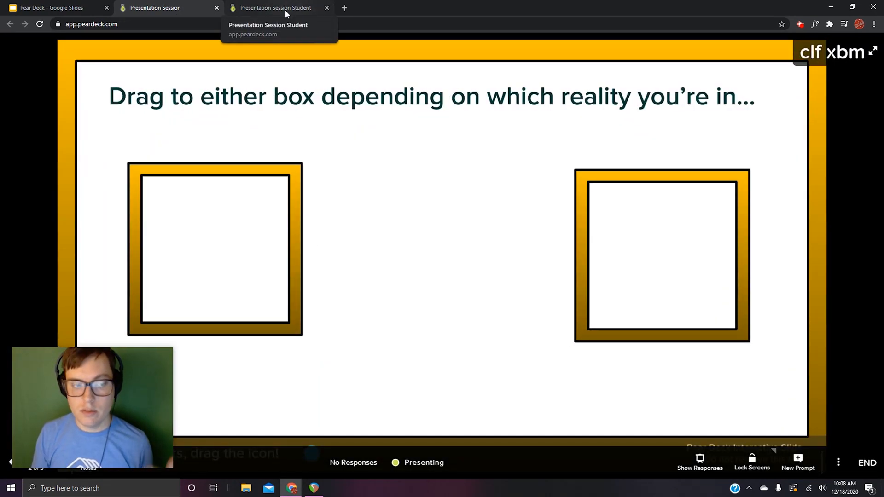
pyautogui.click(275, 8)
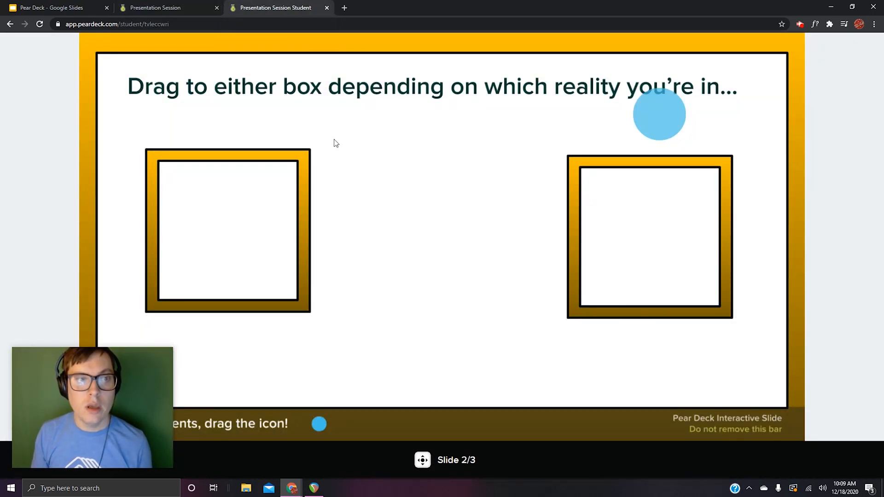
pyautogui.moveTo(659, 114); pyautogui.dragTo(456, 151)
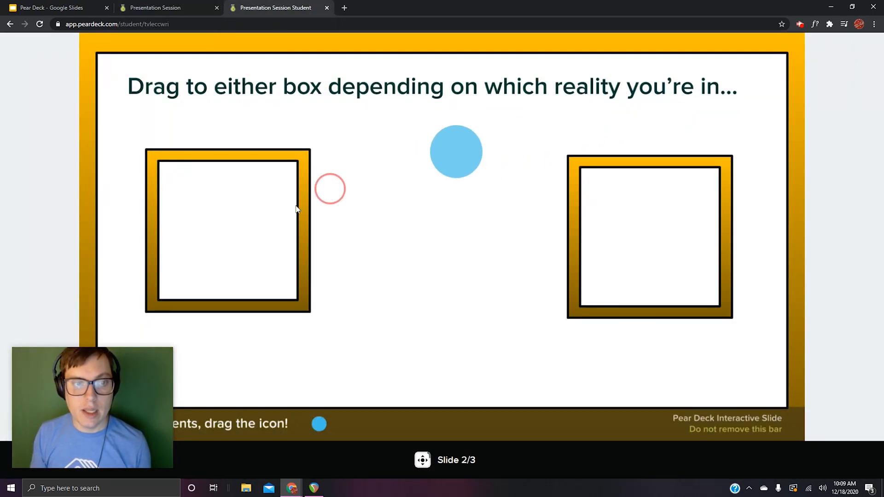
pyautogui.moveTo(456, 152); pyautogui.dragTo(228, 225)
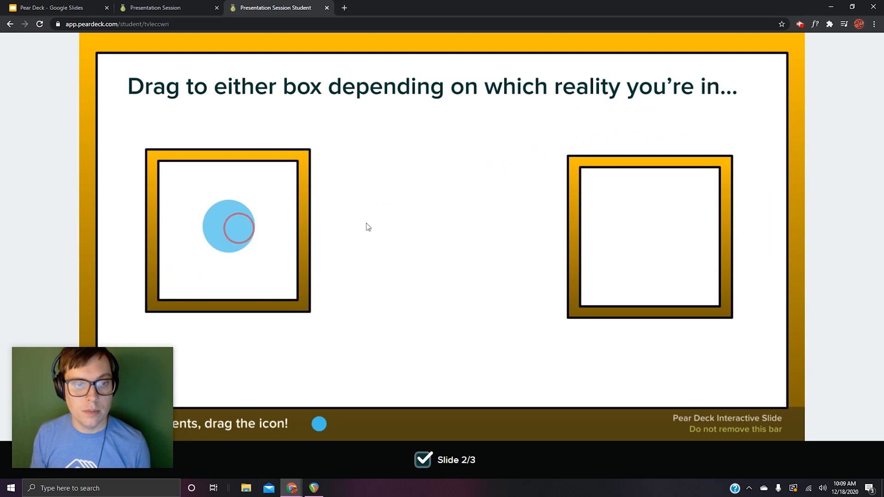
pyautogui.moveTo(229, 227); pyautogui.dragTo(647, 234)
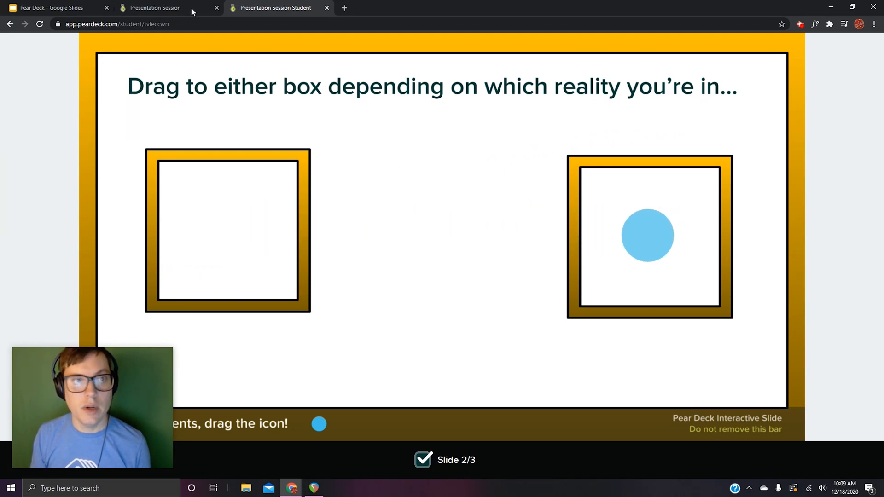
pyautogui.moveTo(152, 7)
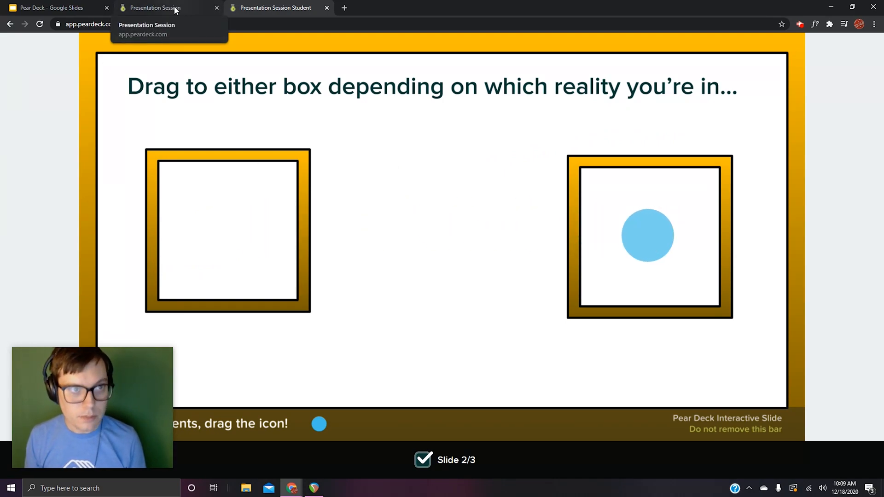
pyautogui.click(164, 7)
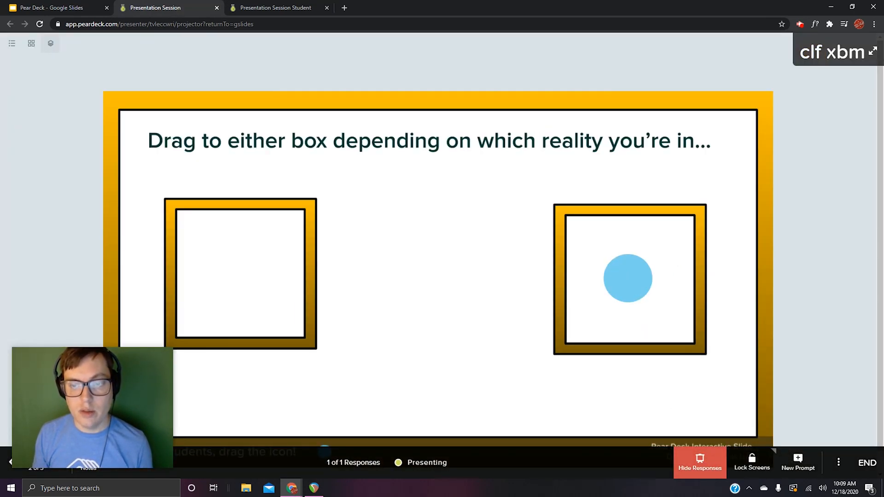
# Step: Hide the draggable responses from the shared presenter view
pyautogui.click(699, 463)
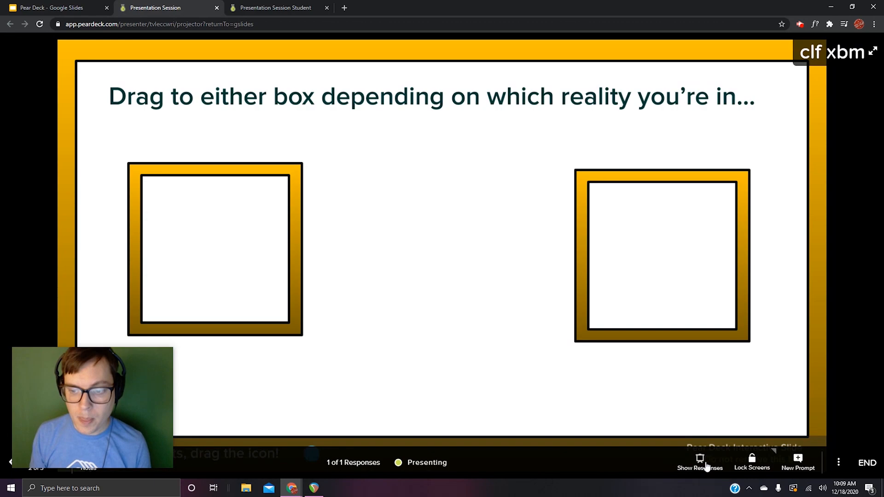
pyautogui.moveTo(789, 276)
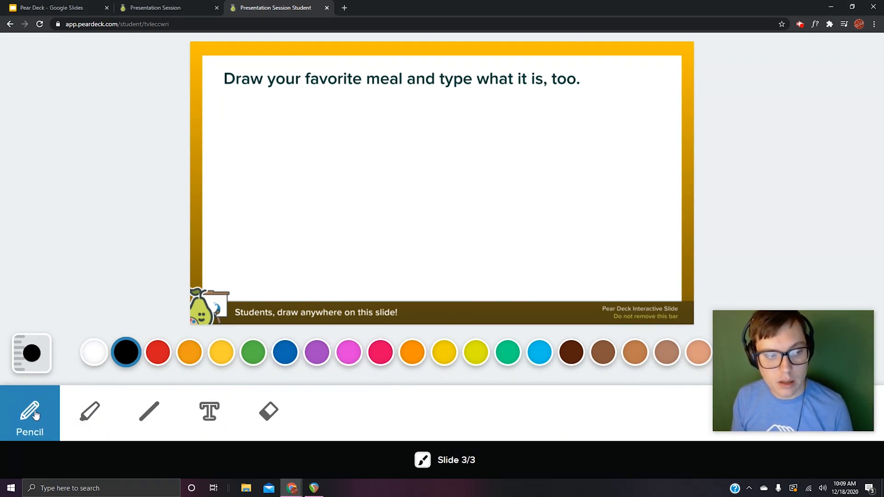
# Step: Draw a pink curved stroke and add the text 'TOTALLY AWESOME' as the student's drawing response
pyautogui.moveTo(327, 161); pyautogui.dragTo(513, 138)
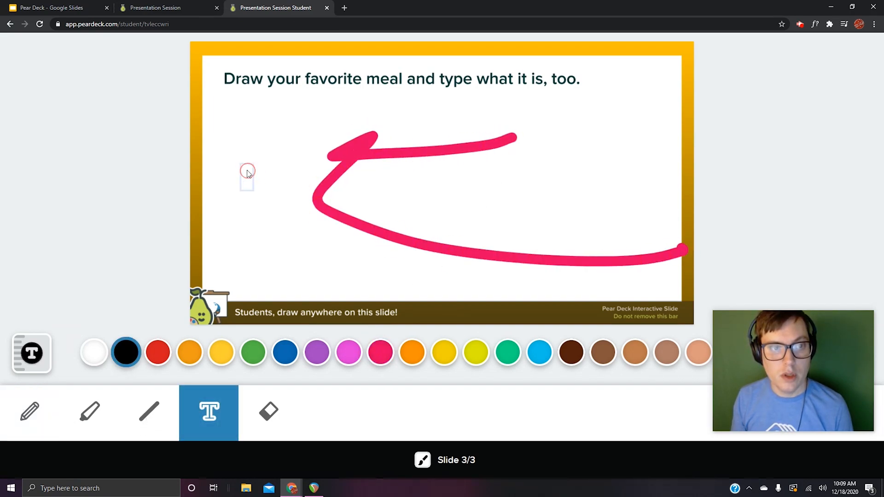
pyautogui.write('TOTALLY')
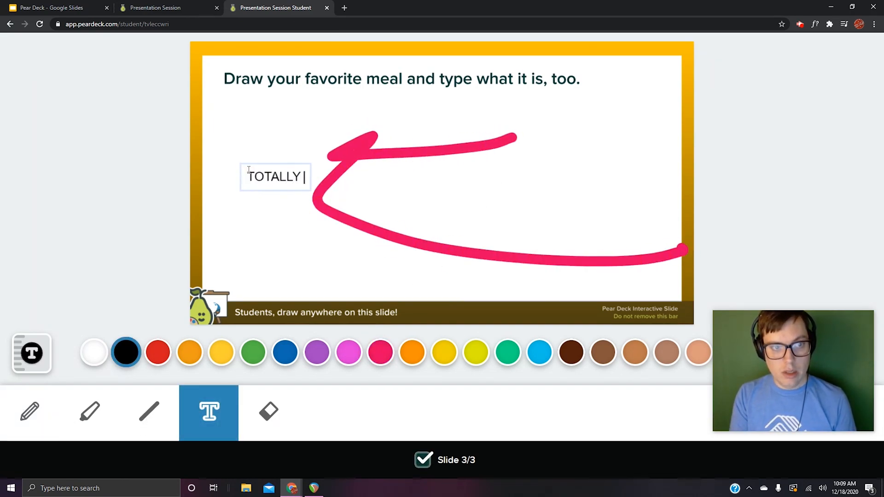
pyautogui.write('AWESEOME')
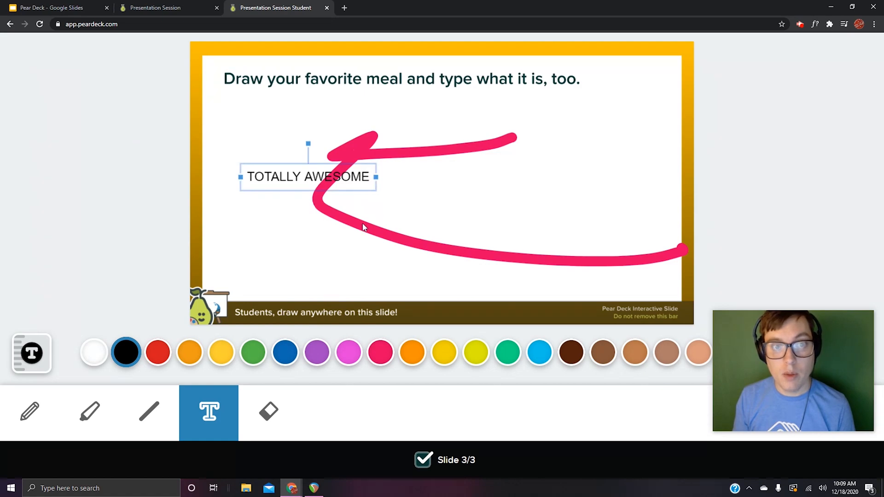
pyautogui.moveTo(434, 253)
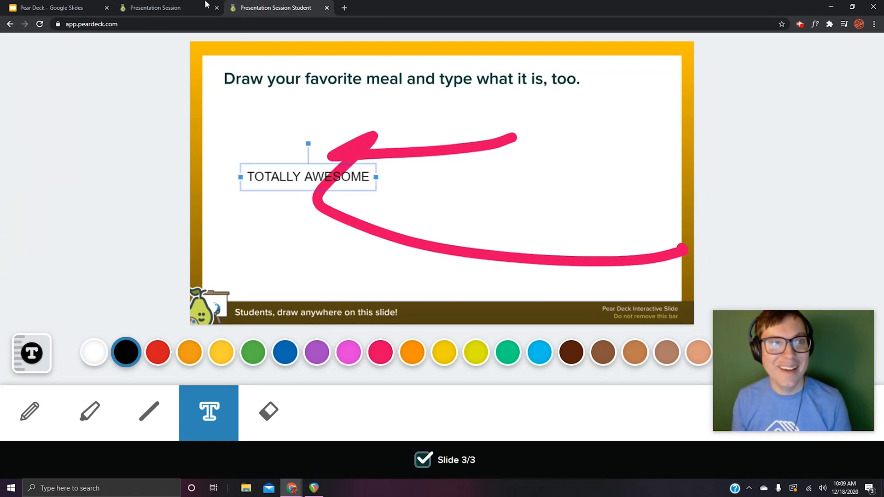
pyautogui.moveTo(152, 7)
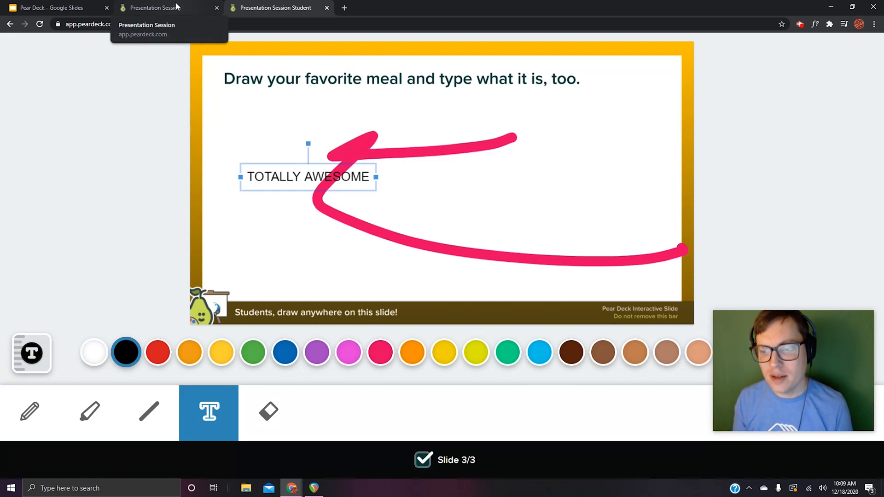